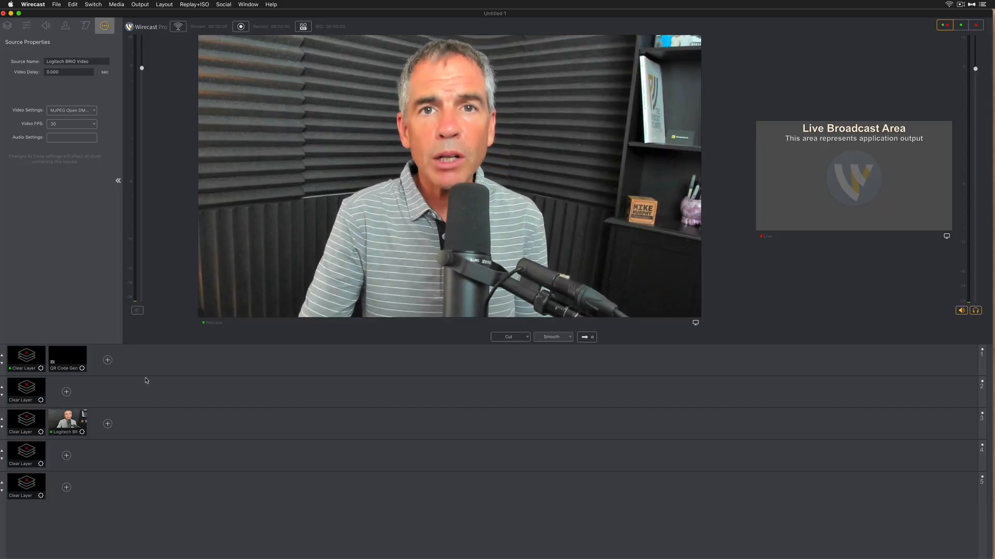
- Start from a clean project with every layer emptied to its blank shot
left_click(67, 359)
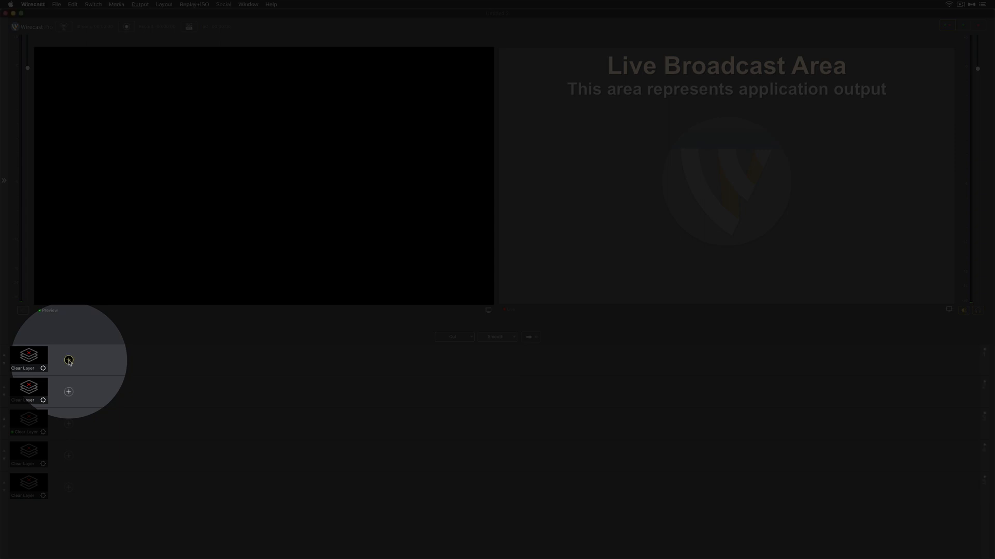
- Add a QR Code Generator overlay shot to Master Layer 1
left_click(68, 360)
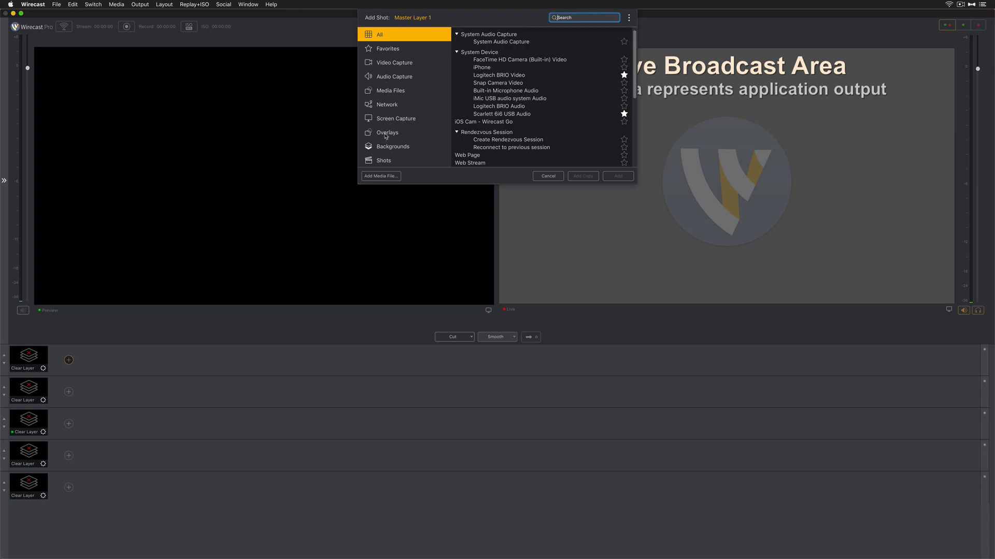
left_click(387, 132)
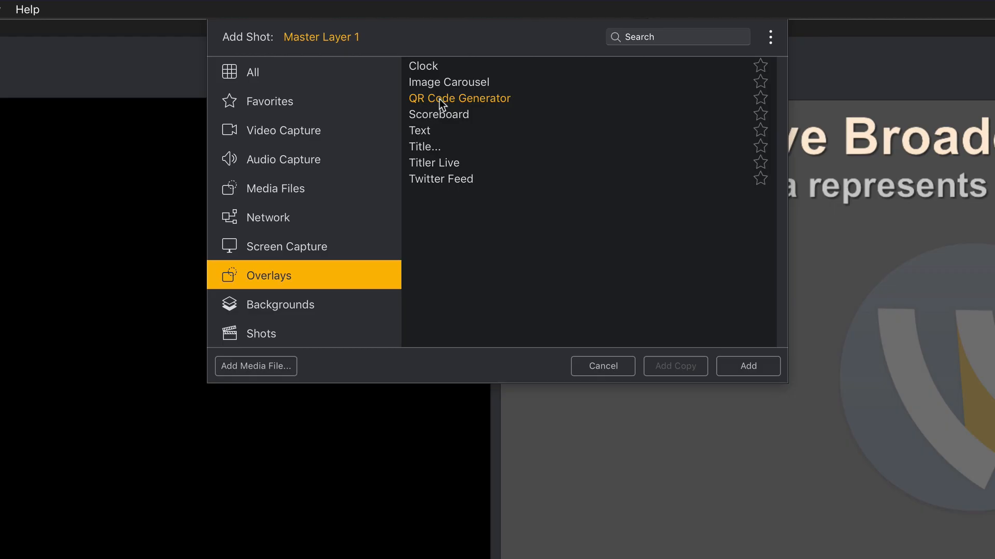
mouse_move(759, 369)
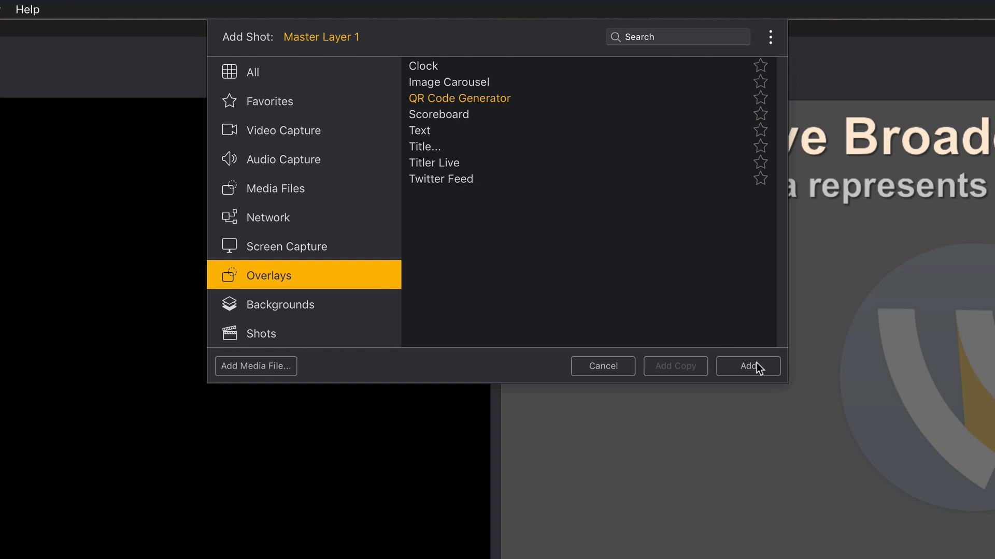
left_click(747, 366)
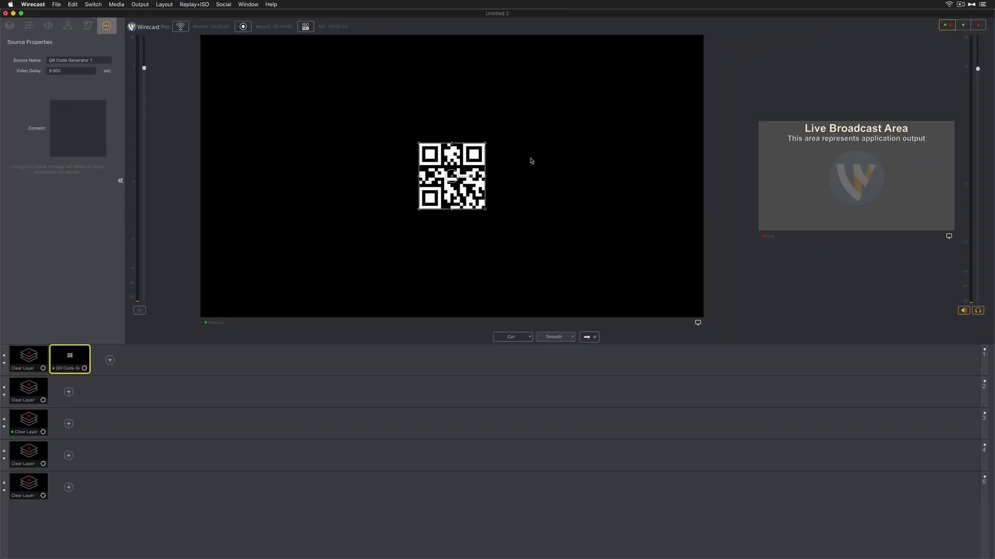
mouse_move(470, 154)
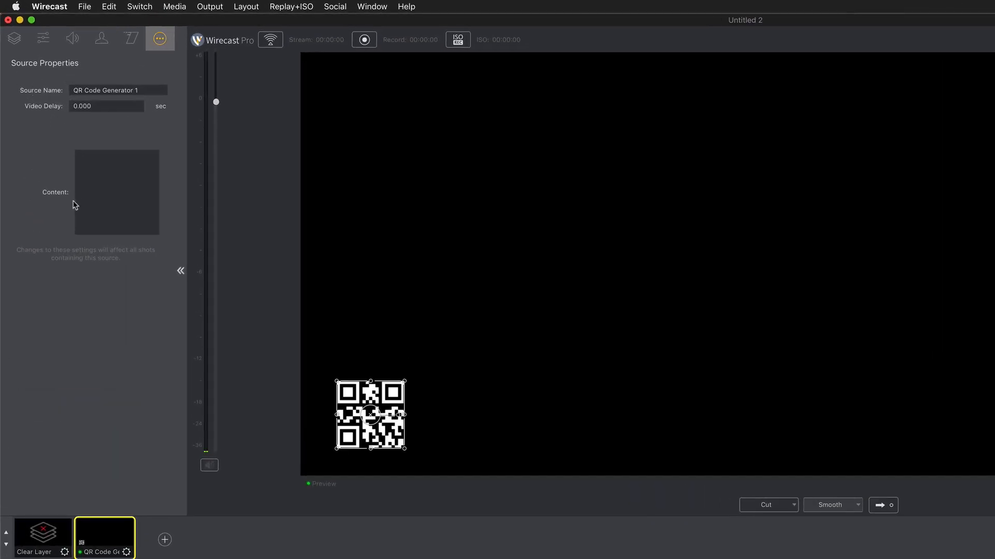
- Set the QR code's Content to the web address ending in /youtube
left_click(116, 191)
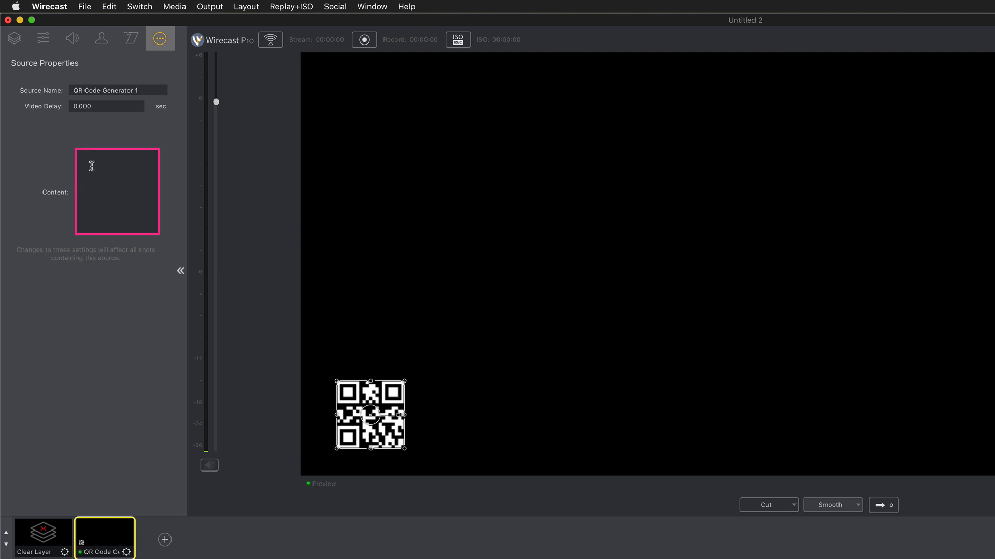
type("hy")
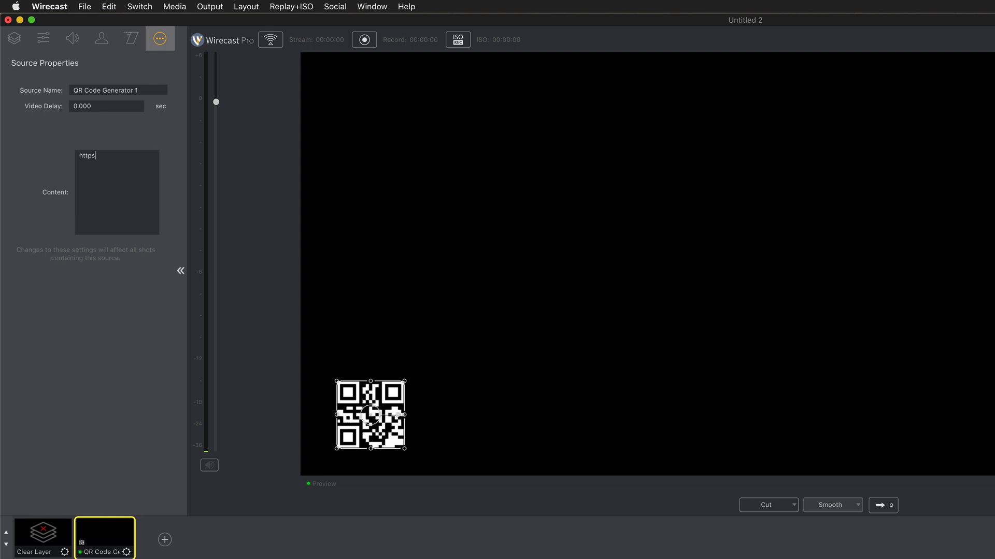
type("://mikemurphy.co/")
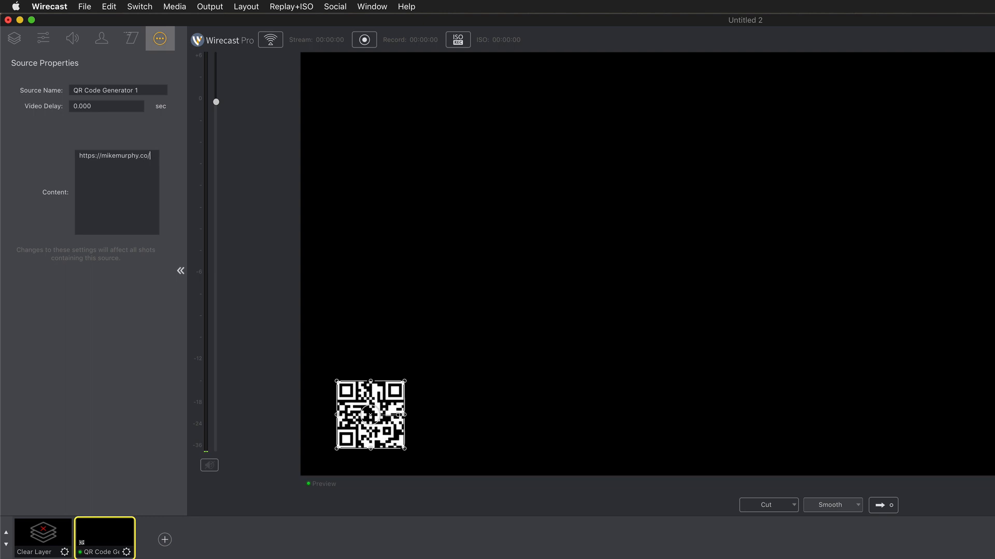
type("youtube")
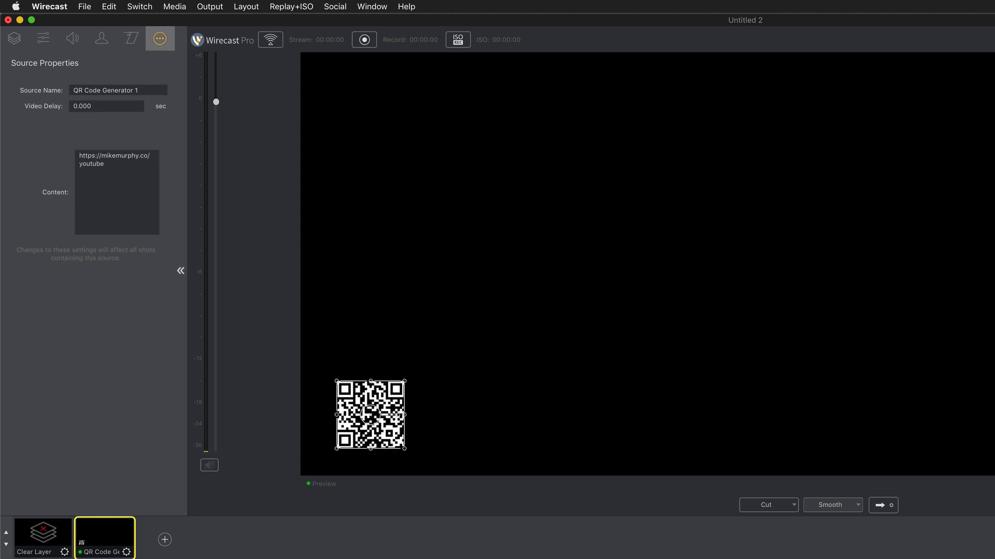
- Rename the QR code source to YouTube
triple_click(117, 90)
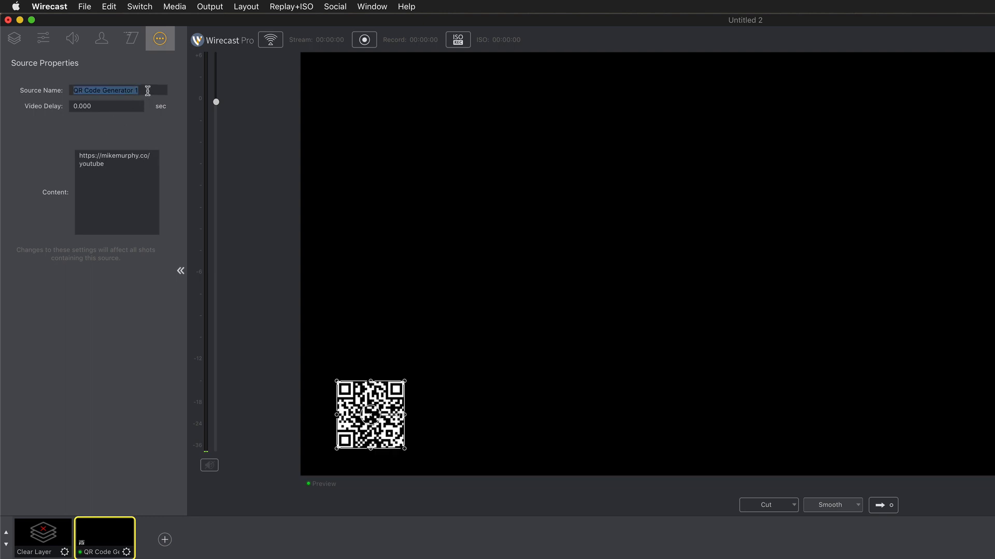
type("YouTb")
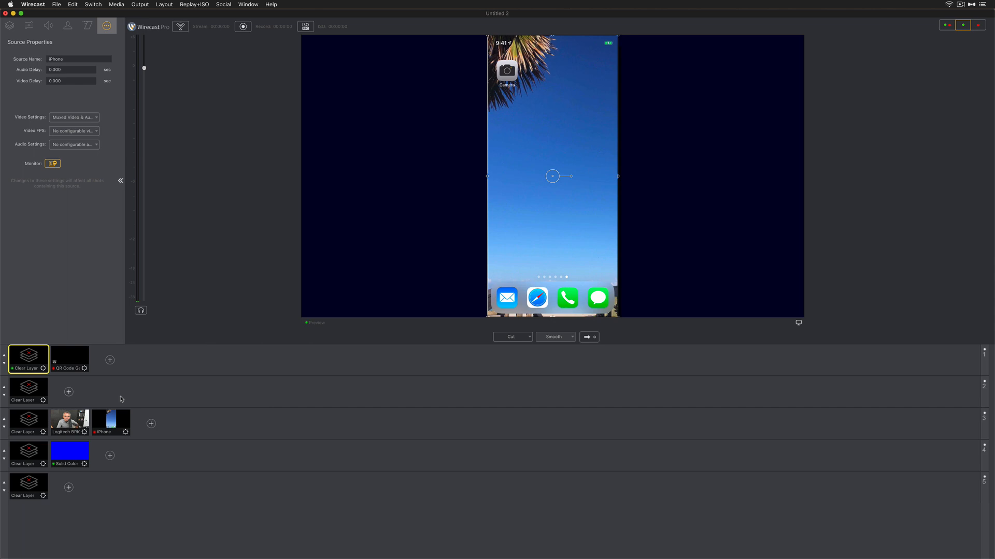
- Show the YouTube QR code at lower left over the iPhone footage in preview
left_click(69, 360)
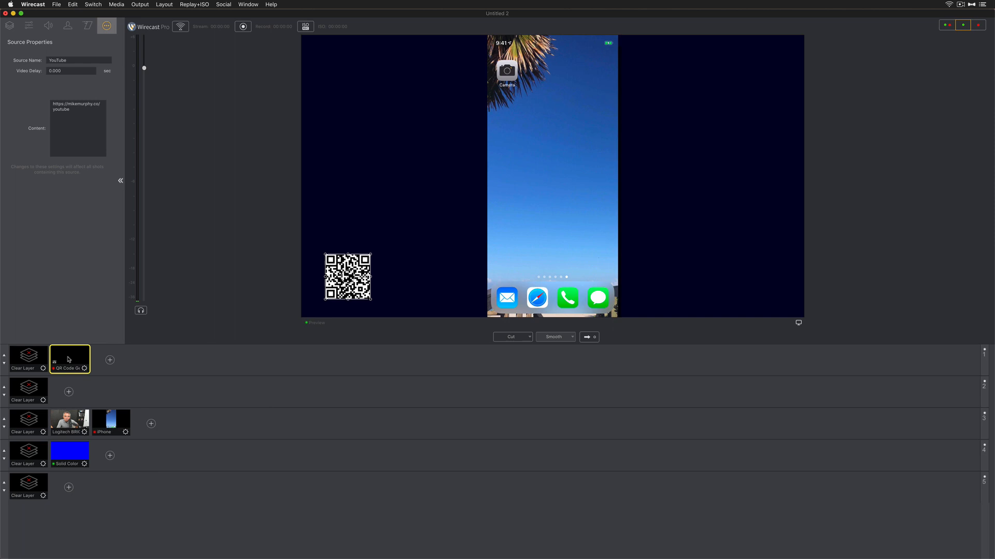
mouse_move(953, 48)
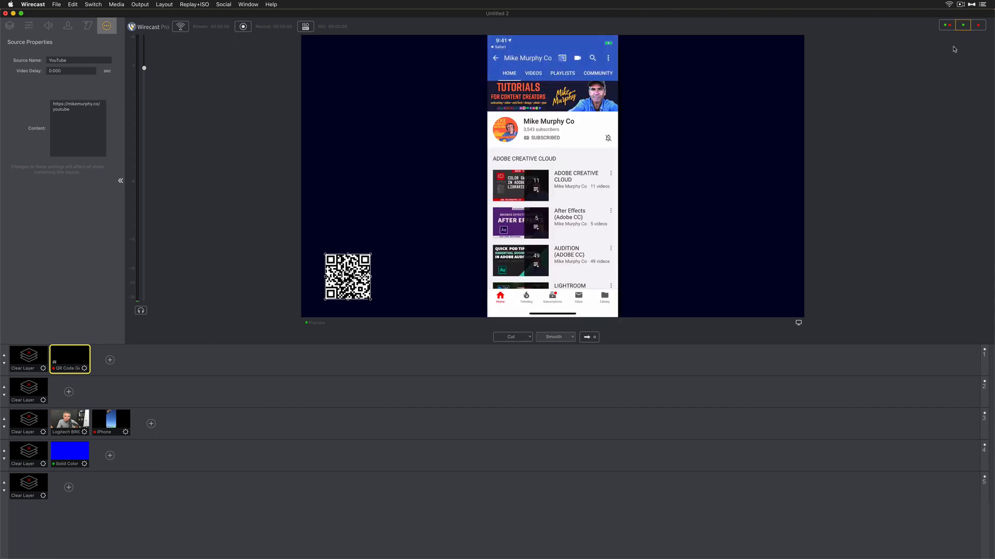
mouse_move(184, 388)
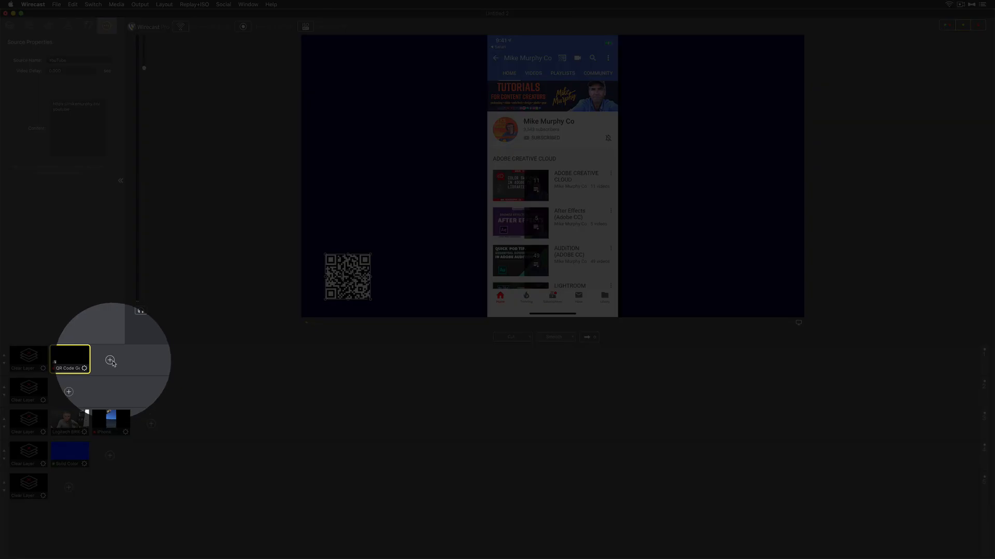
- Add a second, new QR Code Generator shot to layer 1 and edit its Content link
left_click(110, 361)
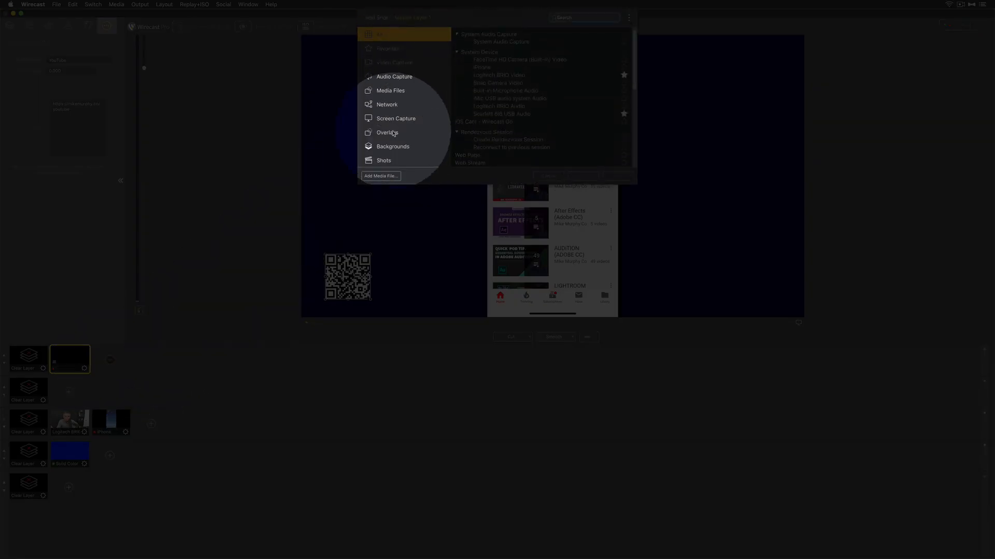
left_click(388, 132)
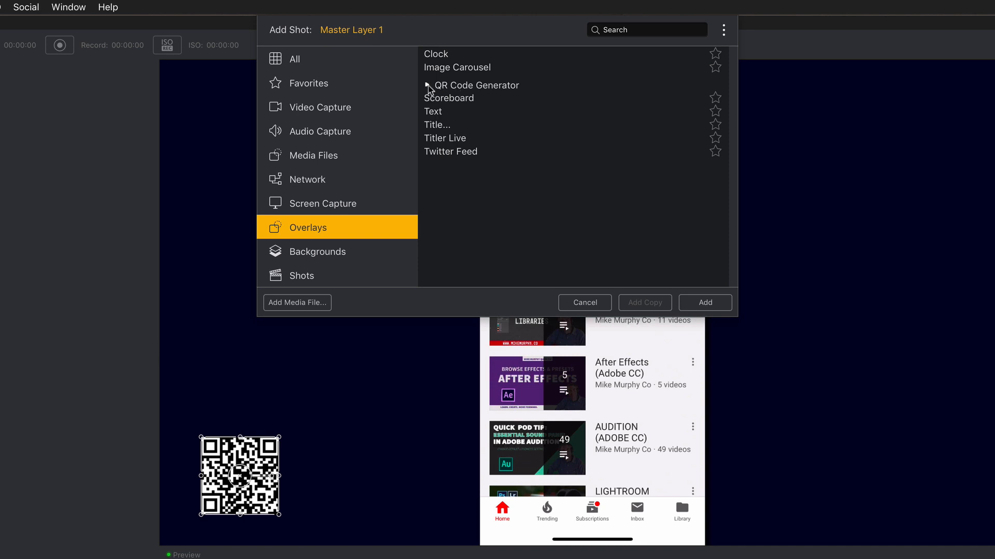
left_click(428, 85)
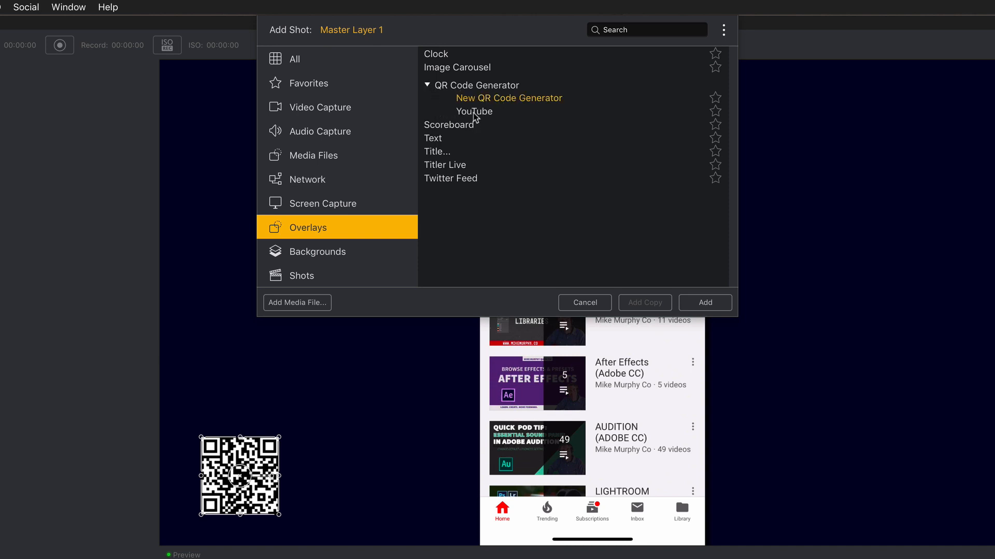
mouse_move(520, 103)
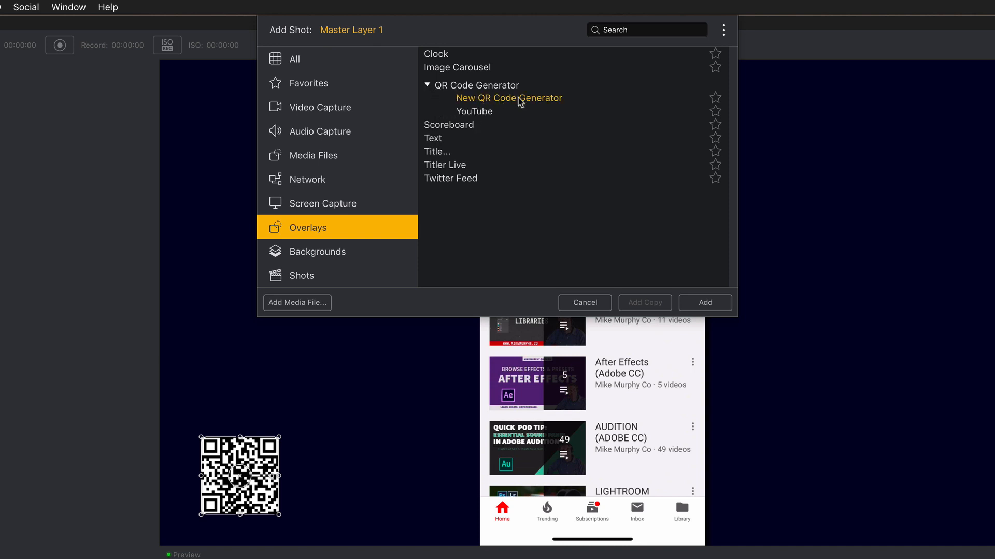
left_click(705, 303)
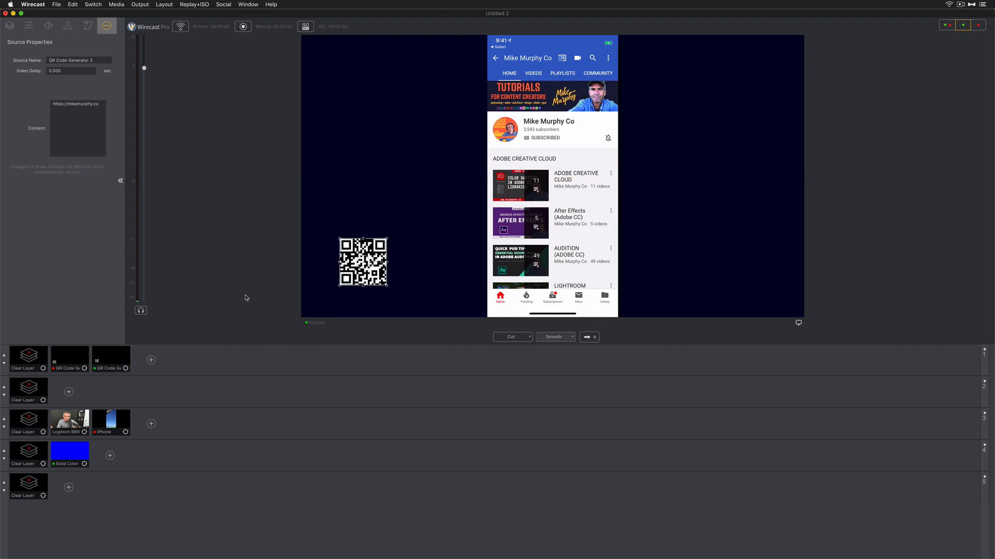
left_click(77, 127)
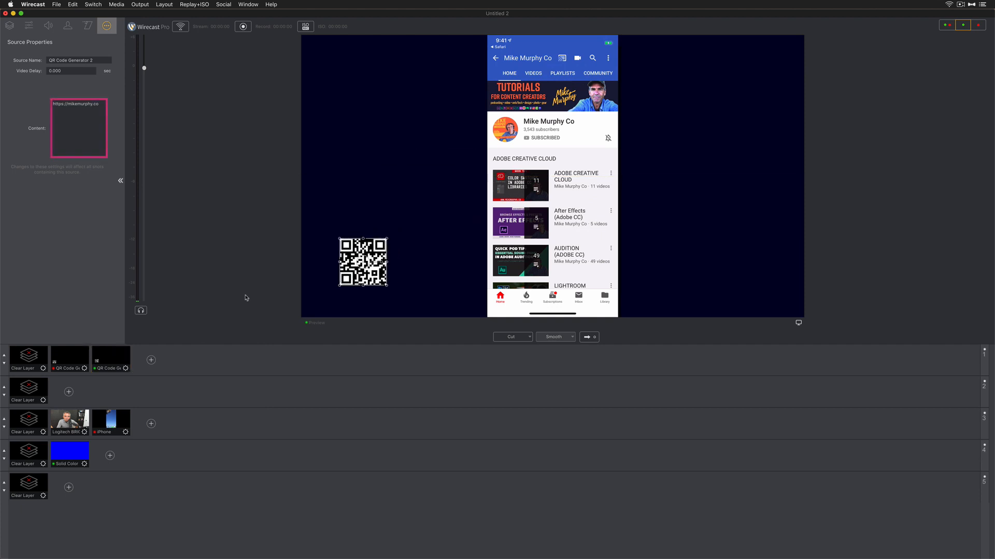